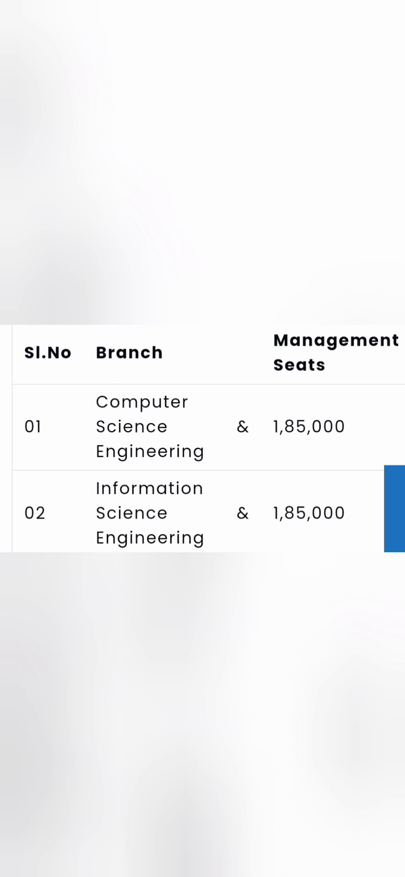
scroll("down", 3)
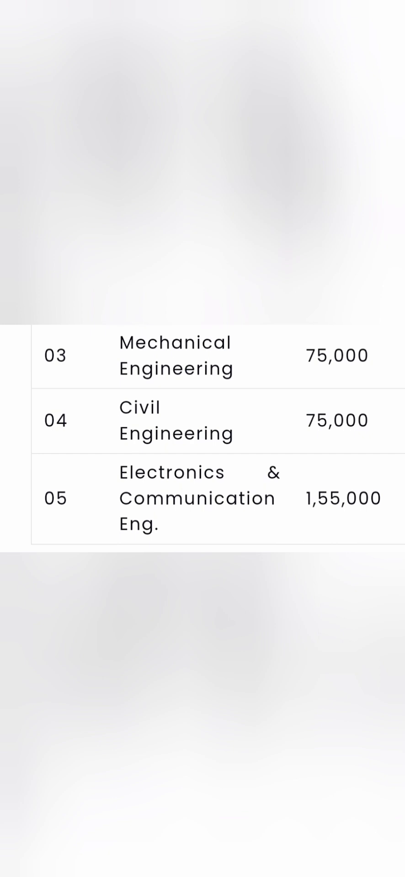
scroll("down", 3)
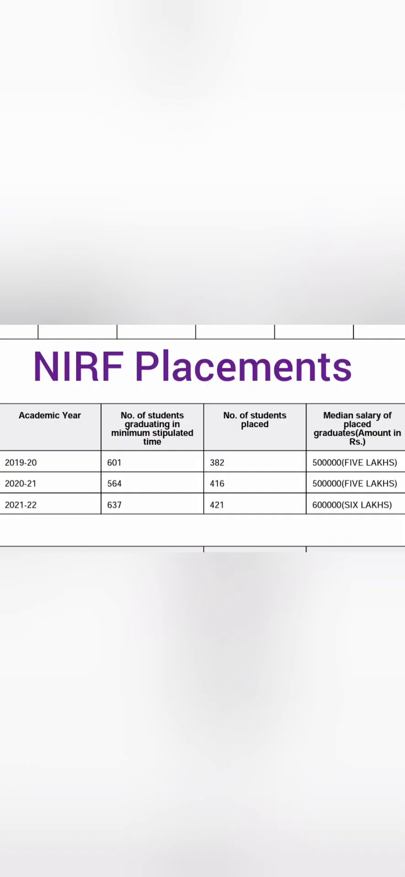